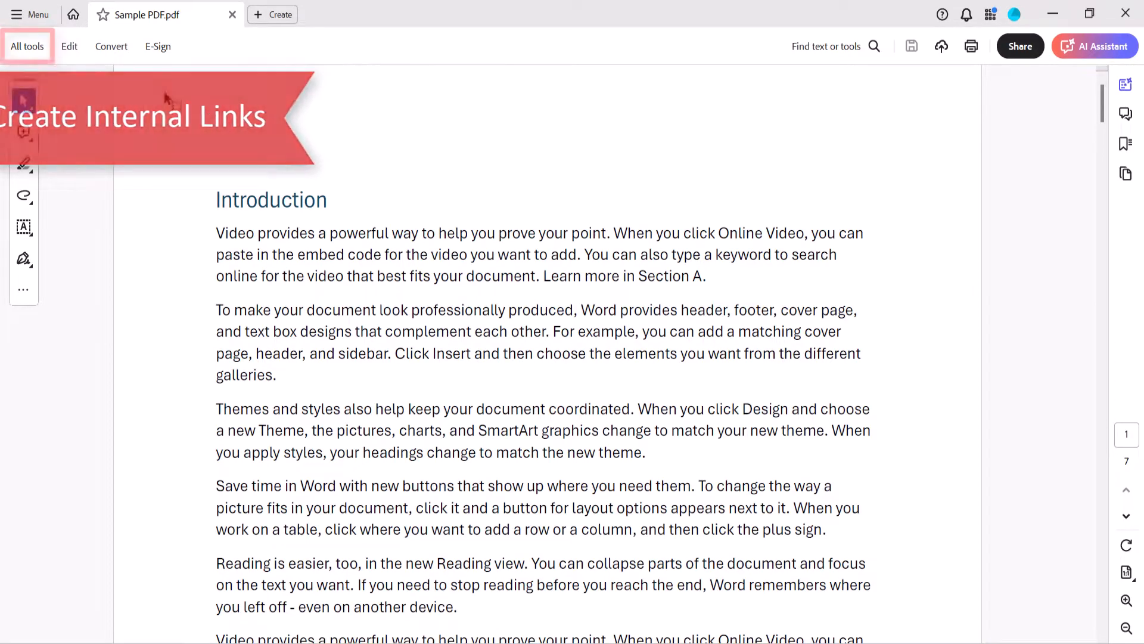
# Open Edit a PDF from All tools and expand More > Link options.
pyautogui.click(27, 46)
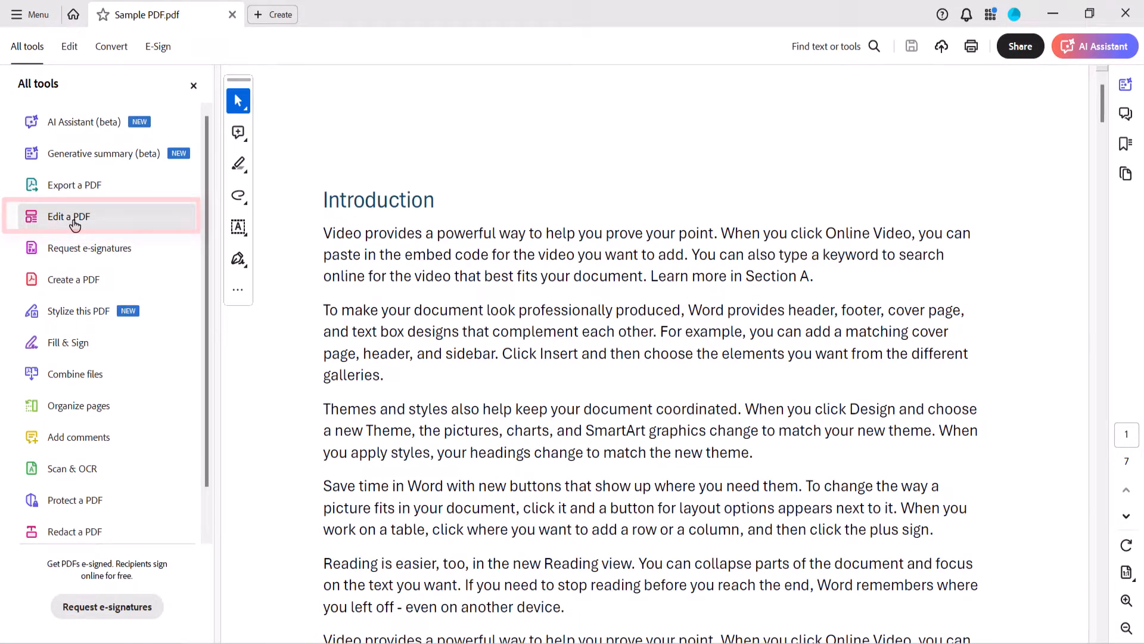
pyautogui.click(69, 216)
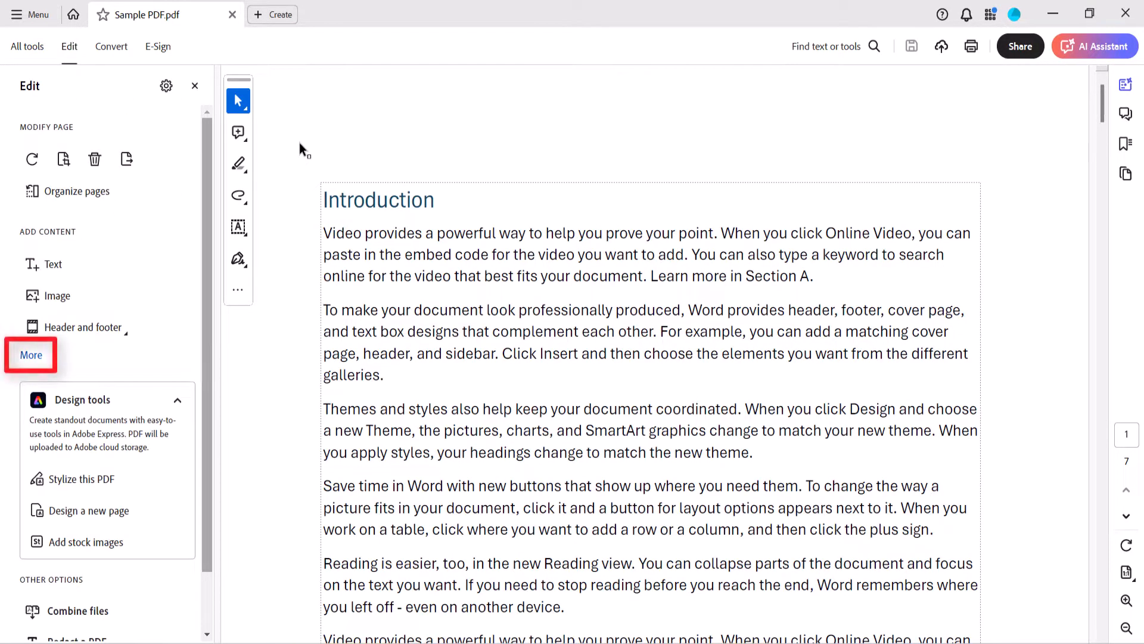
pyautogui.moveTo(250, 338)
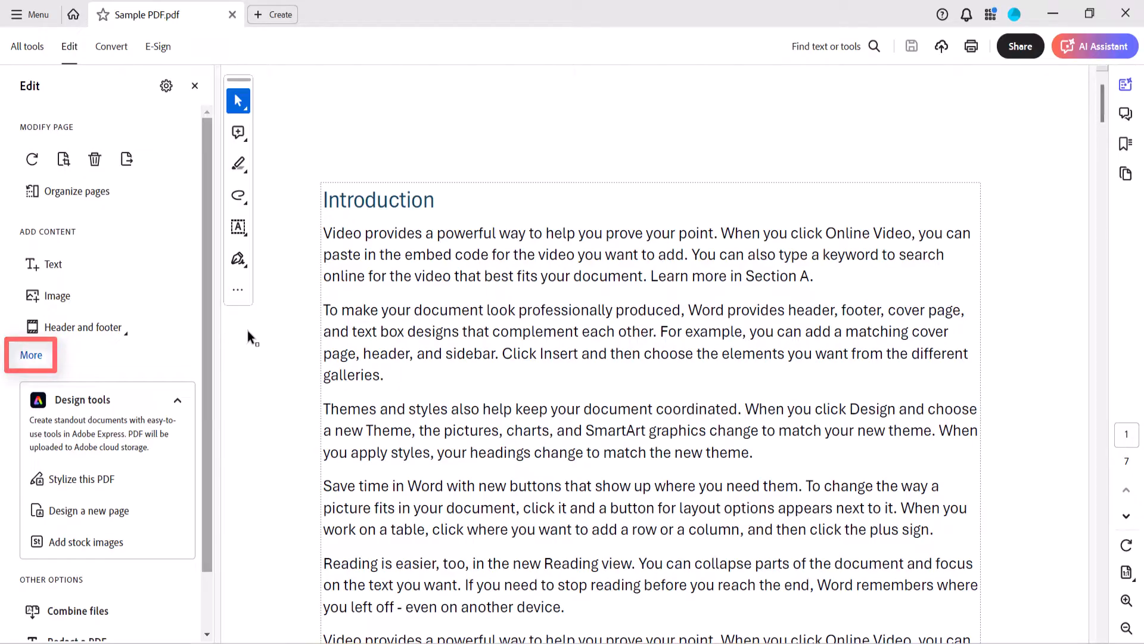
pyautogui.click(30, 355)
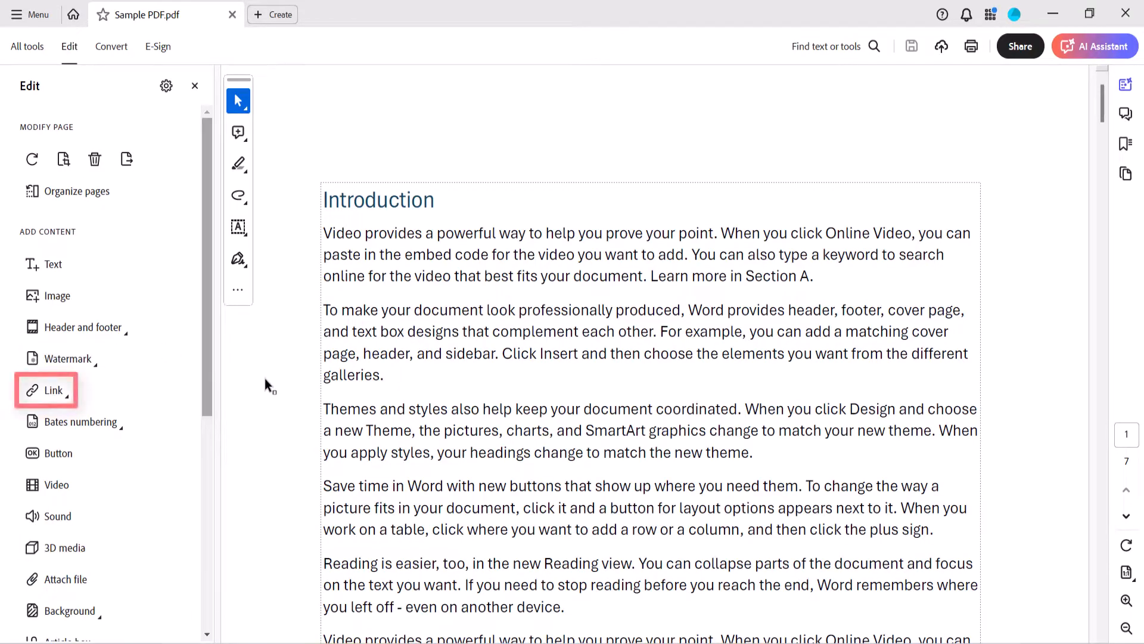
pyautogui.click(46, 389)
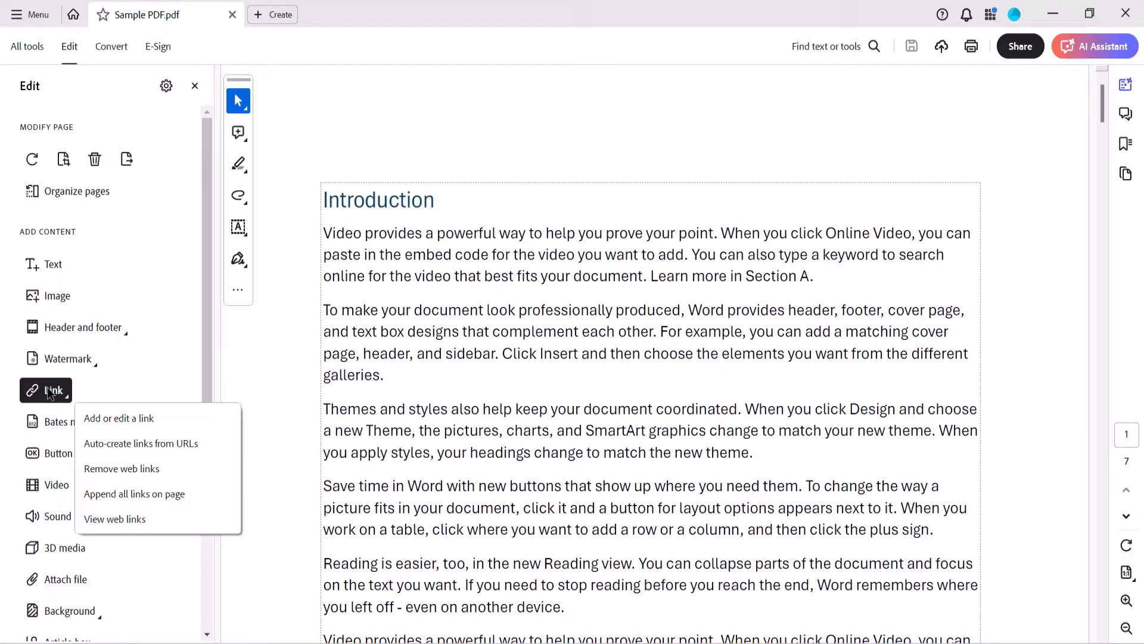
pyautogui.moveTo(119, 419)
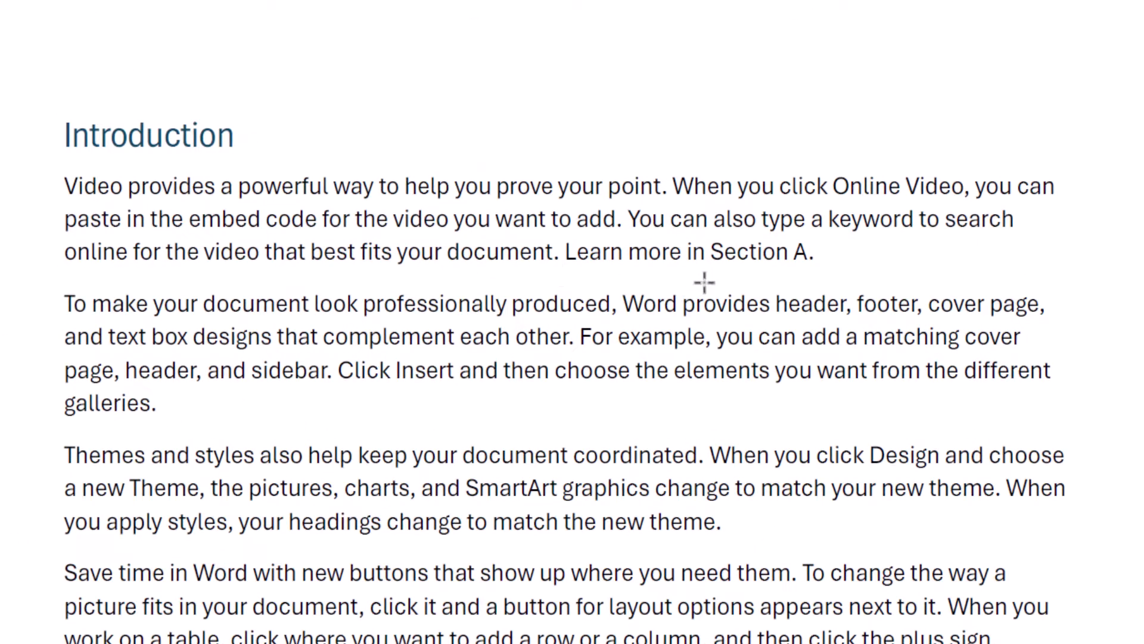
pyautogui.moveTo(704, 234)
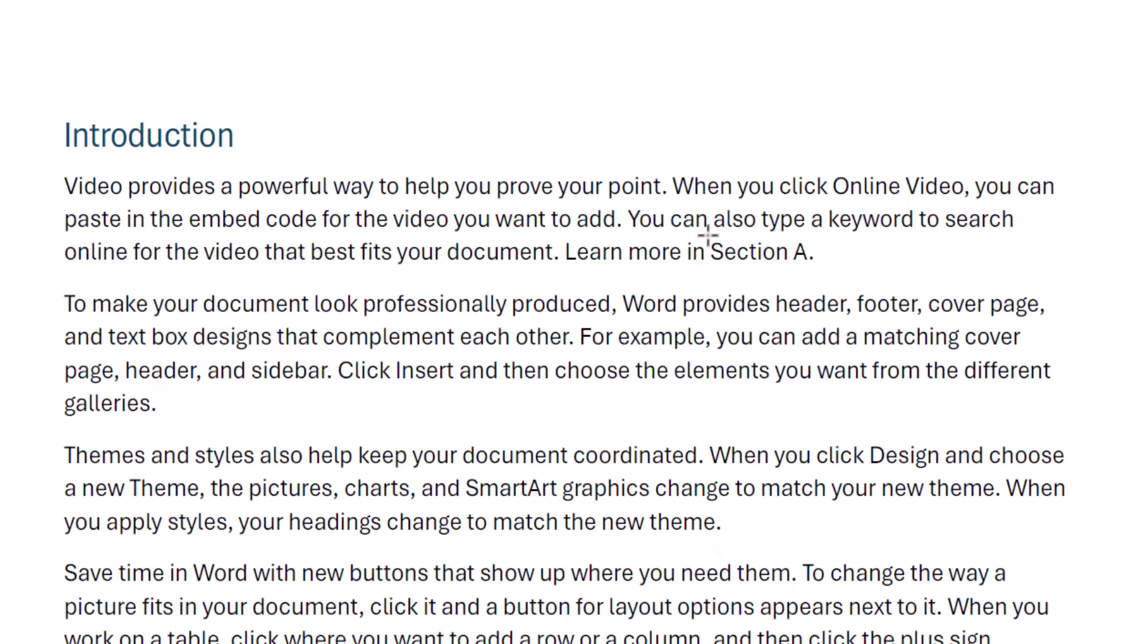
# Draw the link area over the 'Section A' text on page 1.
pyautogui.doubleClick(761, 252)
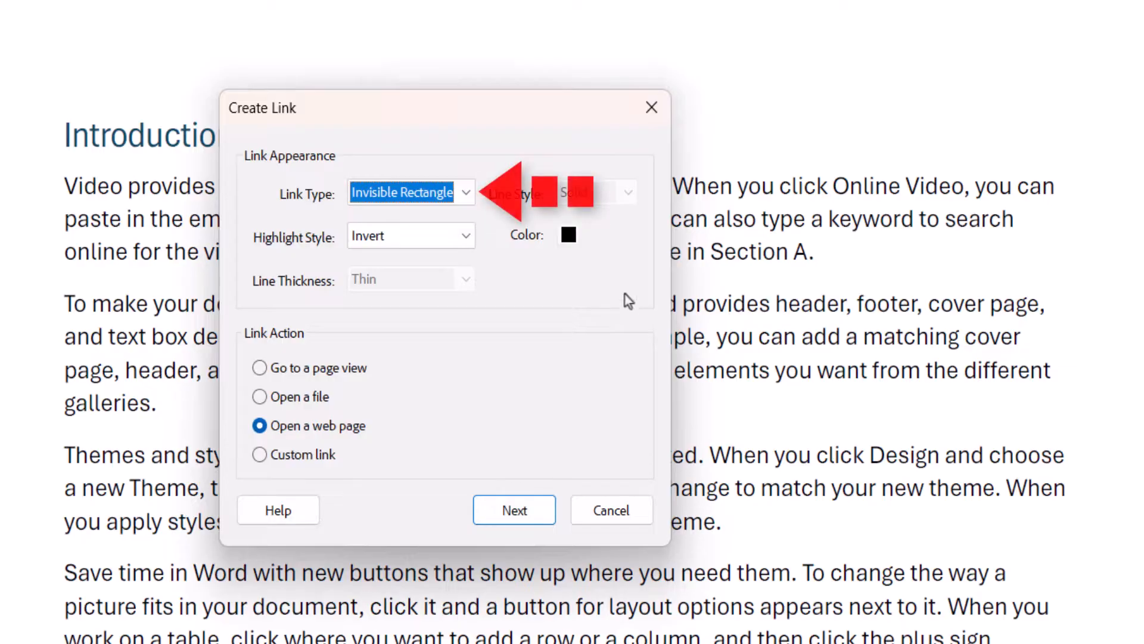
# Set the link to an Invisible Rectangle with a Go to a page view action.
pyautogui.click(466, 192)
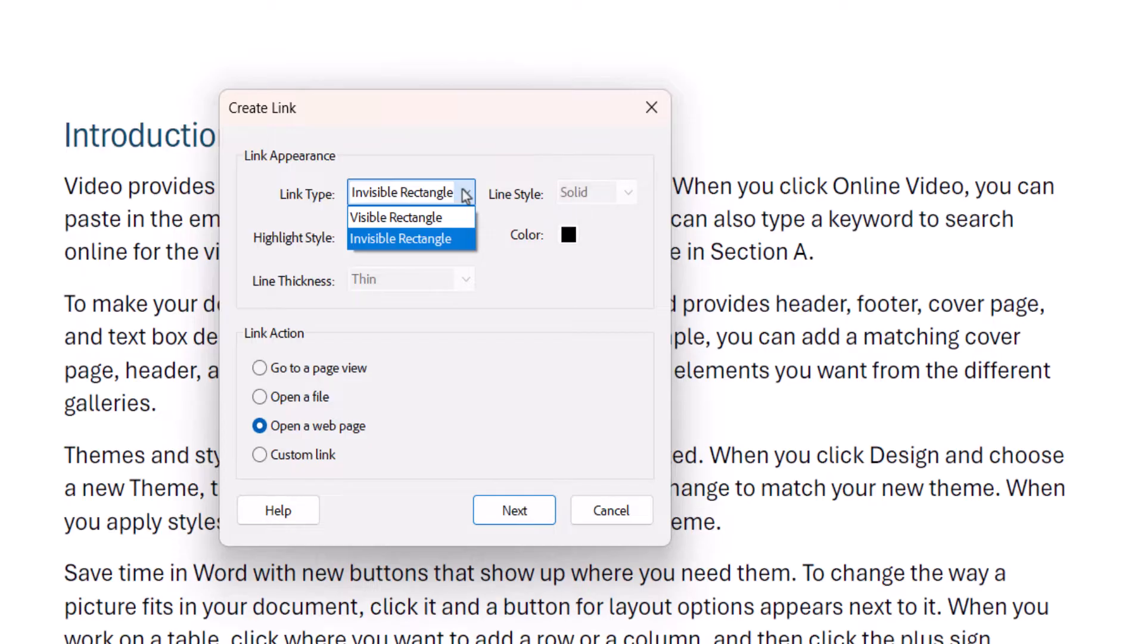
pyautogui.click(396, 217)
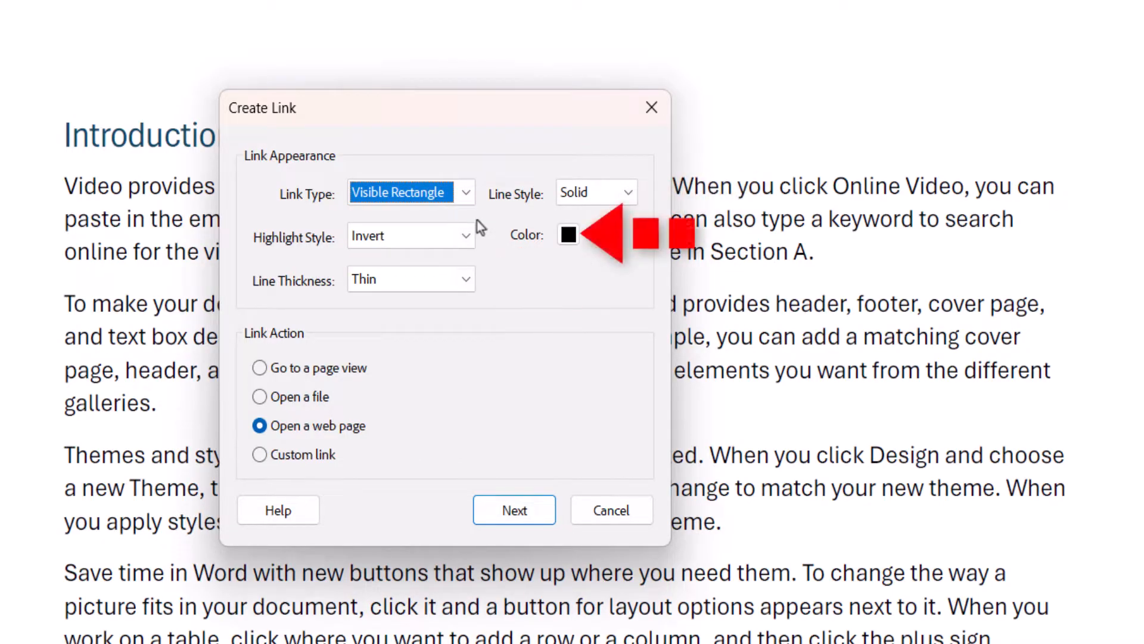
pyautogui.click(411, 192)
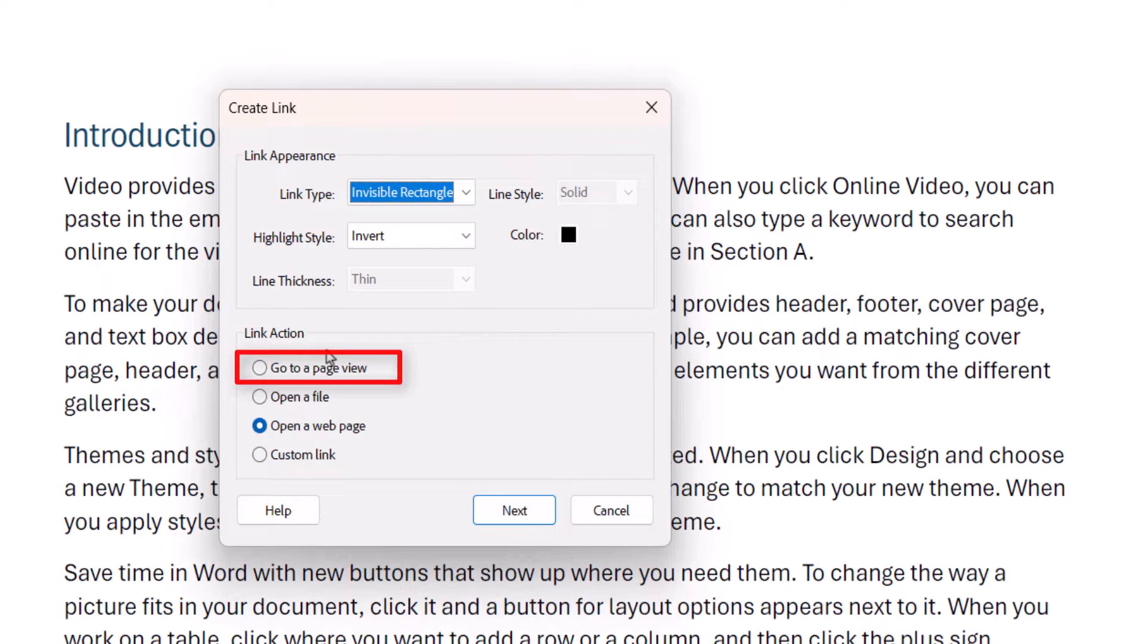
pyautogui.click(260, 367)
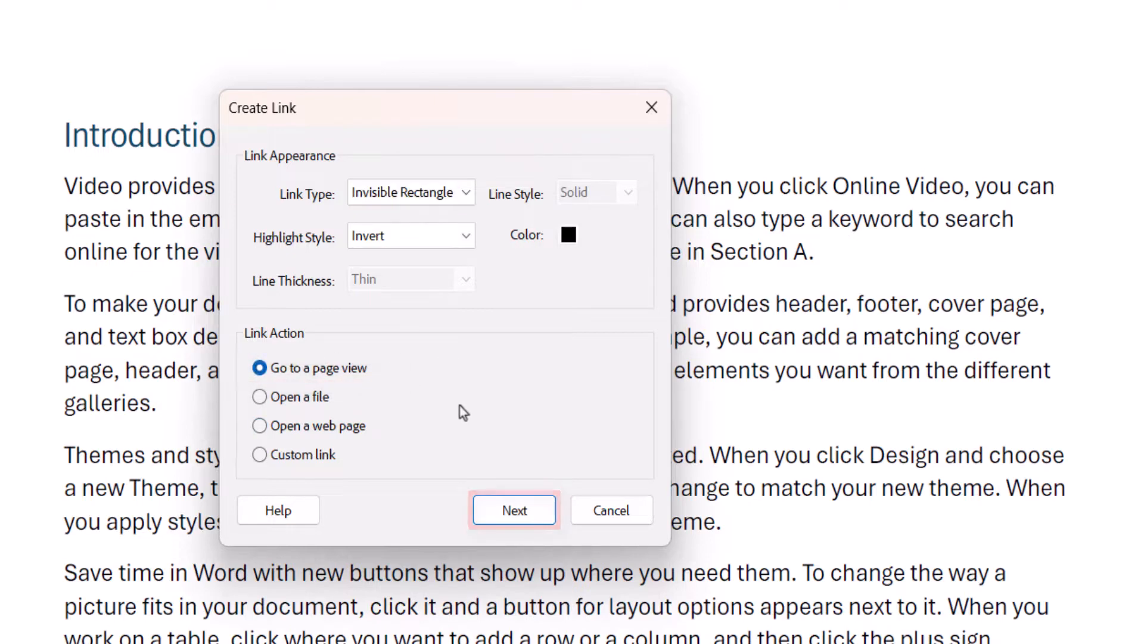
pyautogui.moveTo(515, 509)
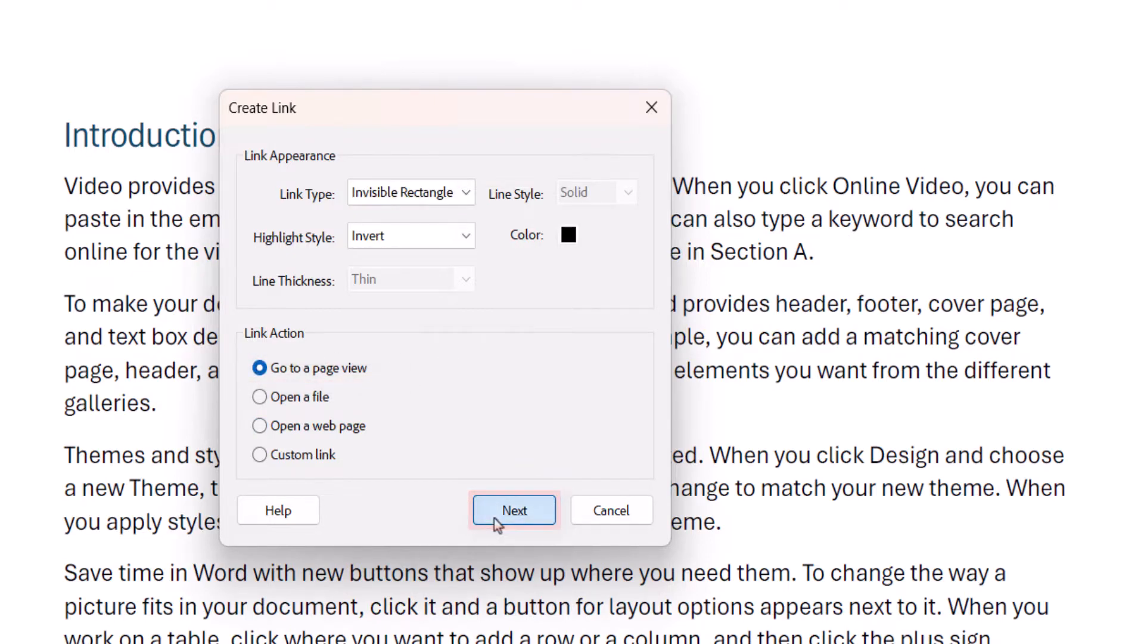
pyautogui.click(514, 510)
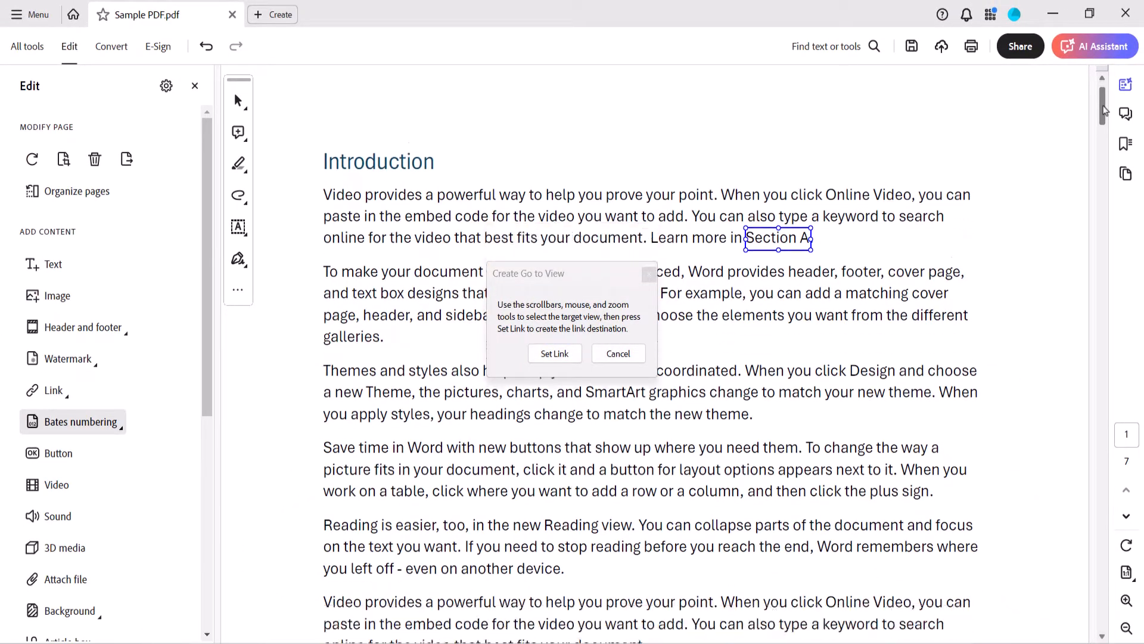
# Scroll to the Section A page and set it as the link destination.
pyautogui.scroll(-3)
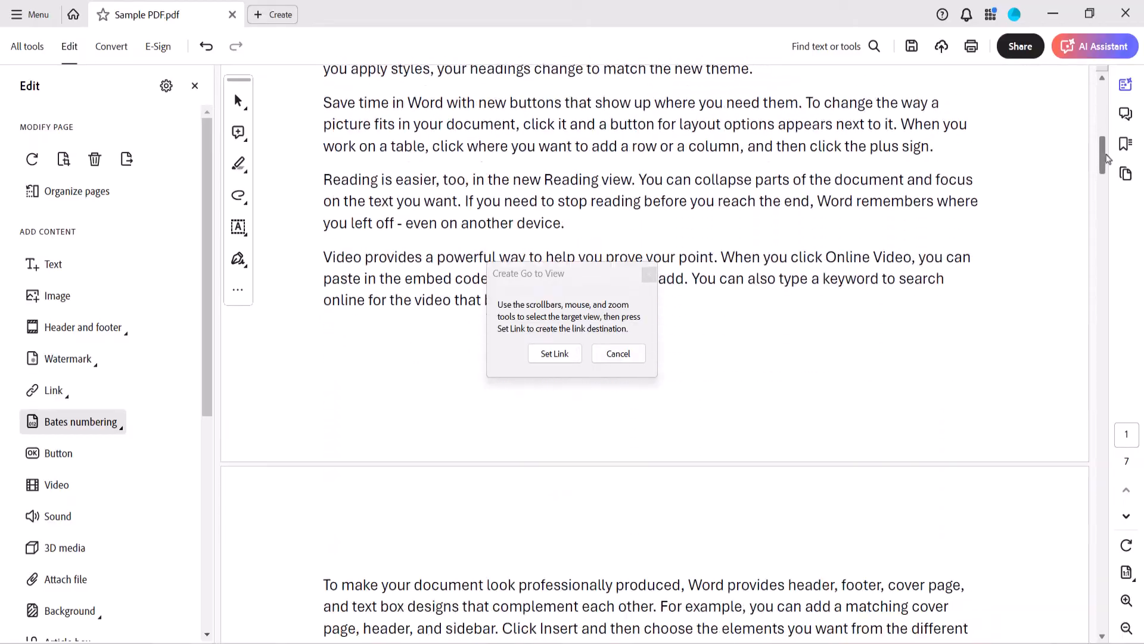
pyautogui.scroll(-3)
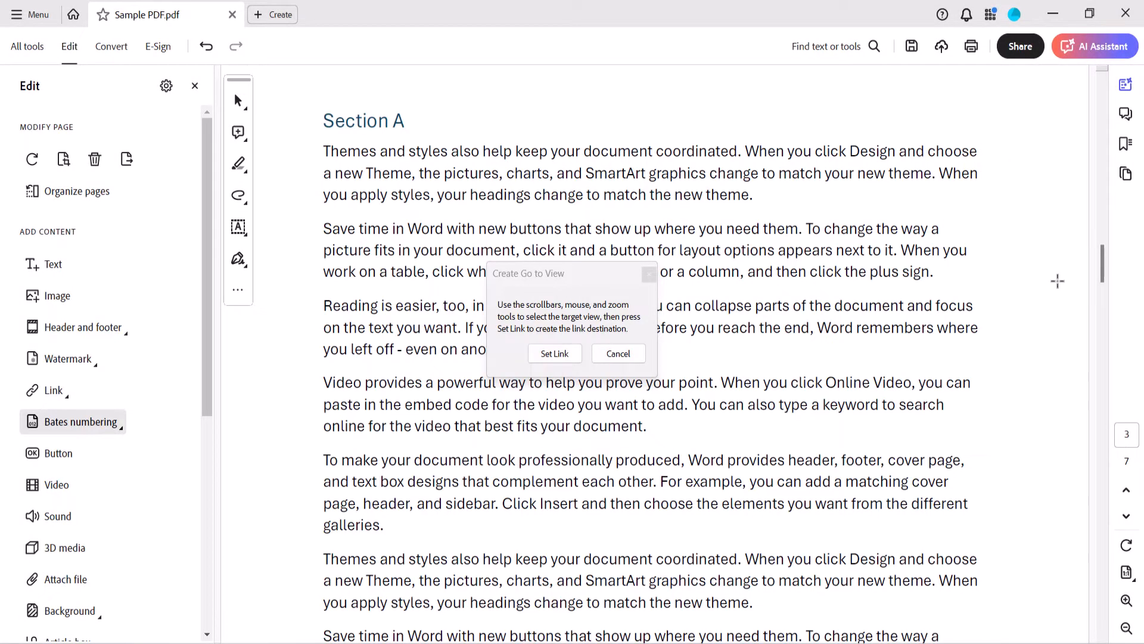
pyautogui.moveTo(745, 358)
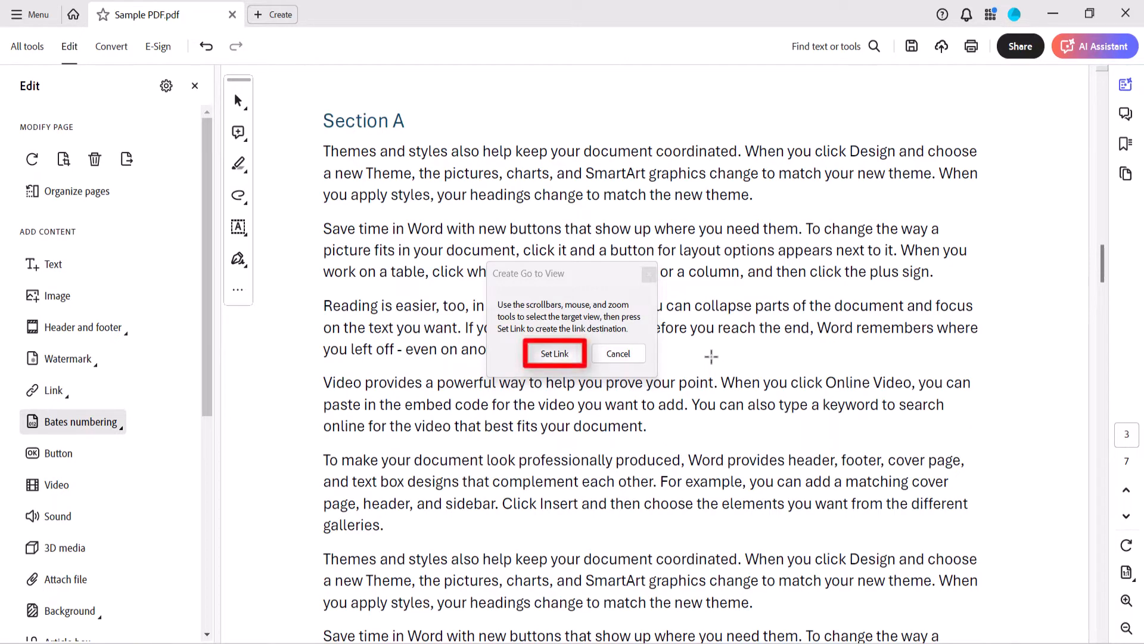
pyautogui.click(555, 354)
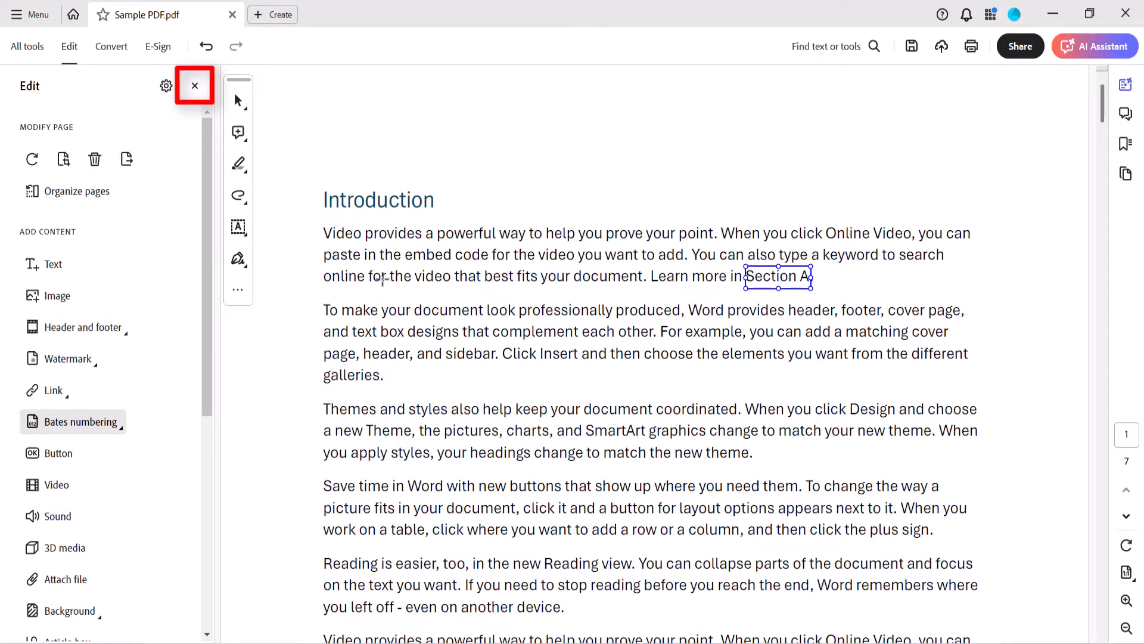
# Close the Edit PDF tools panel.
pyautogui.click(194, 85)
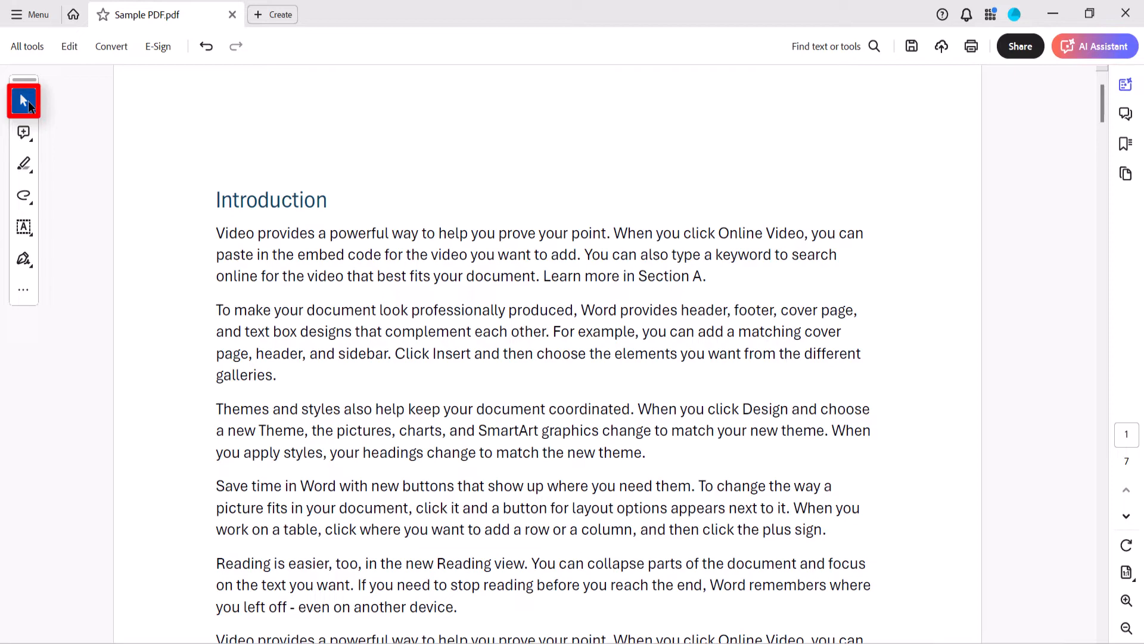
pyautogui.moveTo(482, 186)
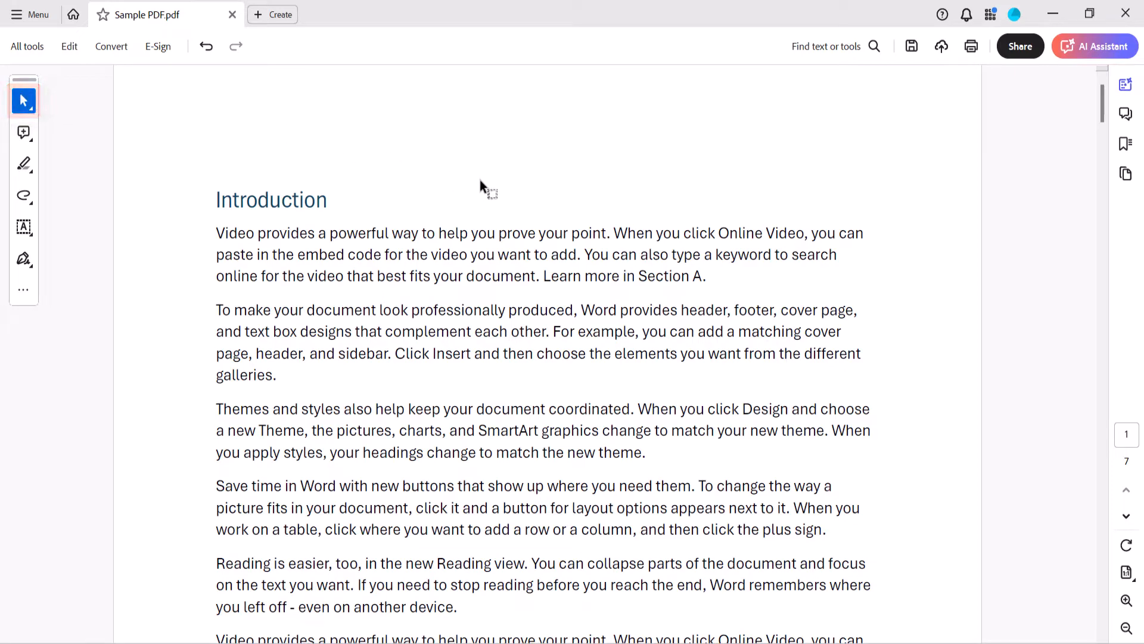
pyautogui.moveTo(514, 217)
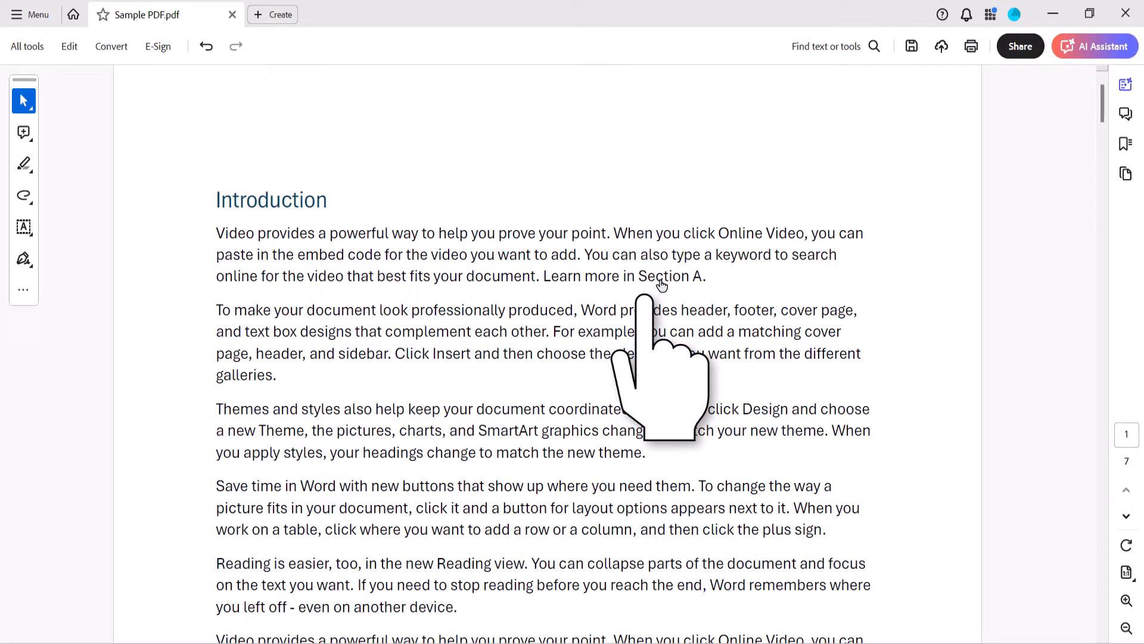
pyautogui.moveTo(660, 283)
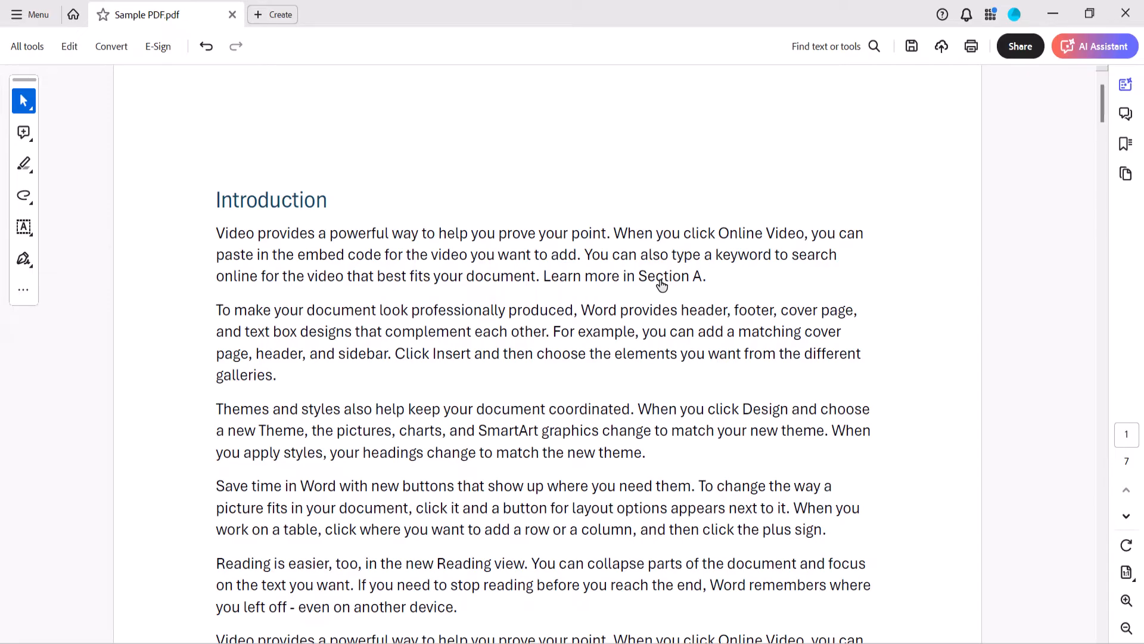
# Scroll down and back up to view the introduction page after testing the link.
pyautogui.scroll(-3)
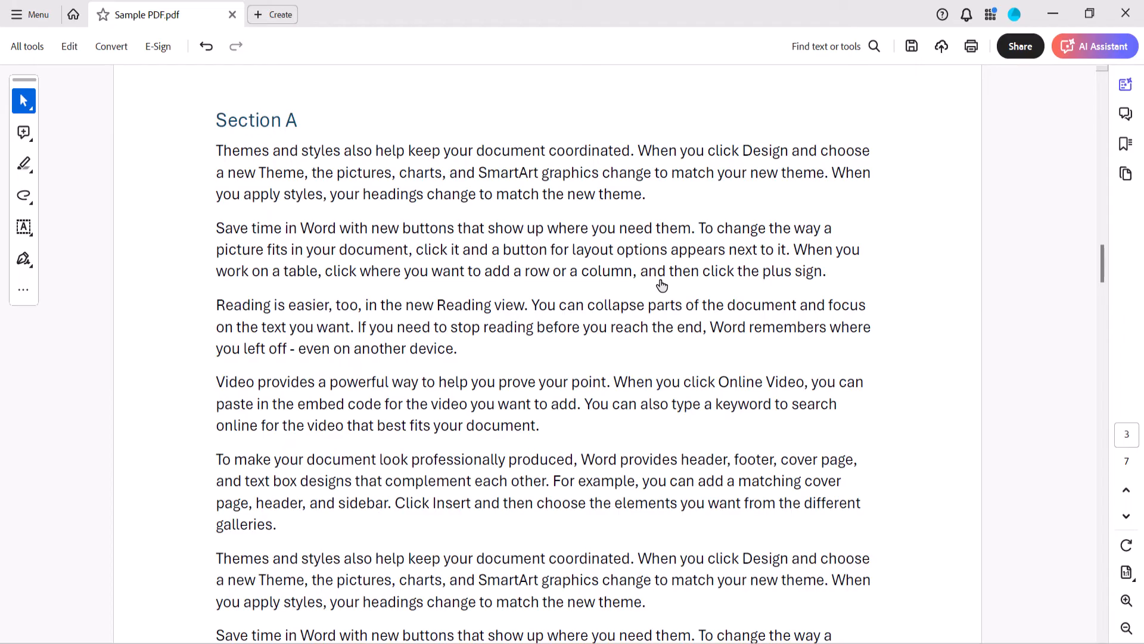
pyautogui.scroll(3)
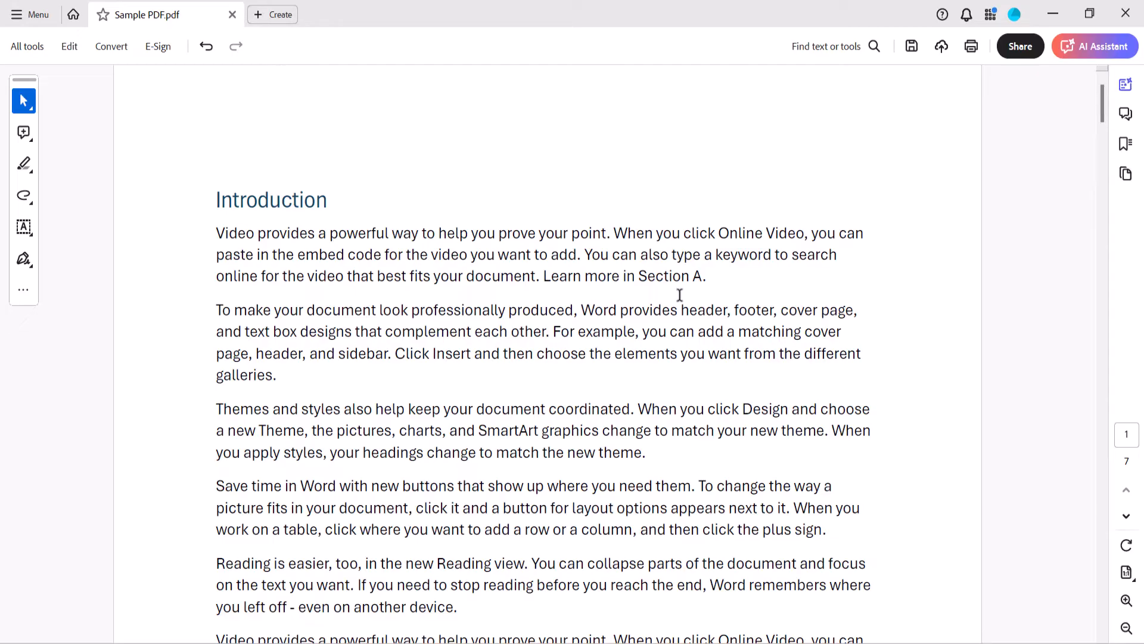
# Right-click the 'Section A' link to show Delete Link and Edit Link.
pyautogui.rightClick(672, 248)
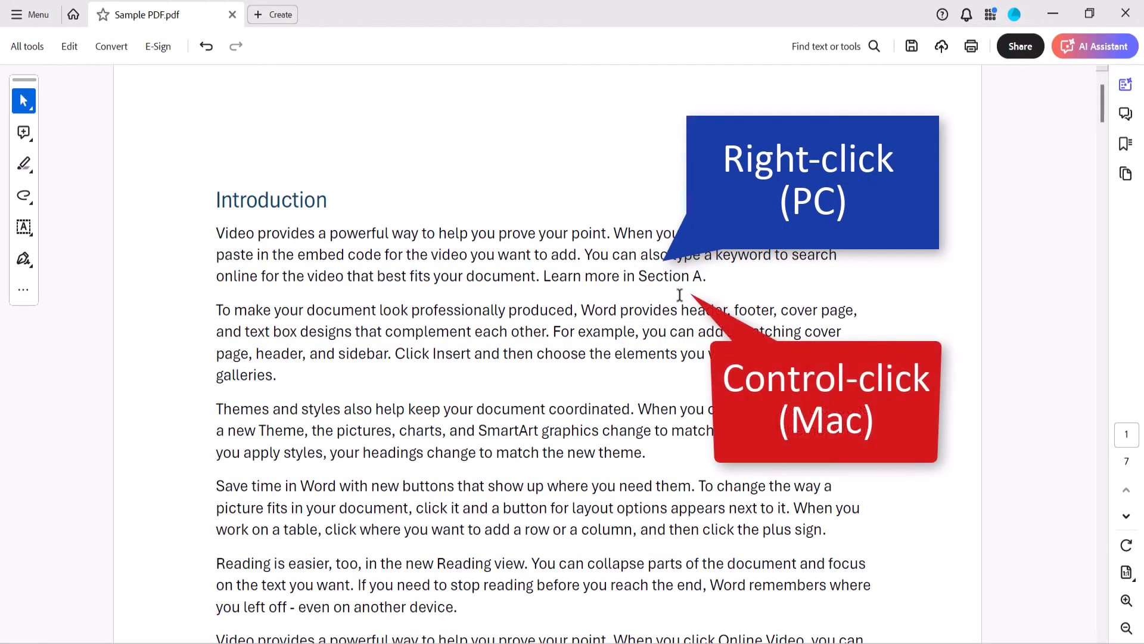
pyautogui.rightClick(672, 276)
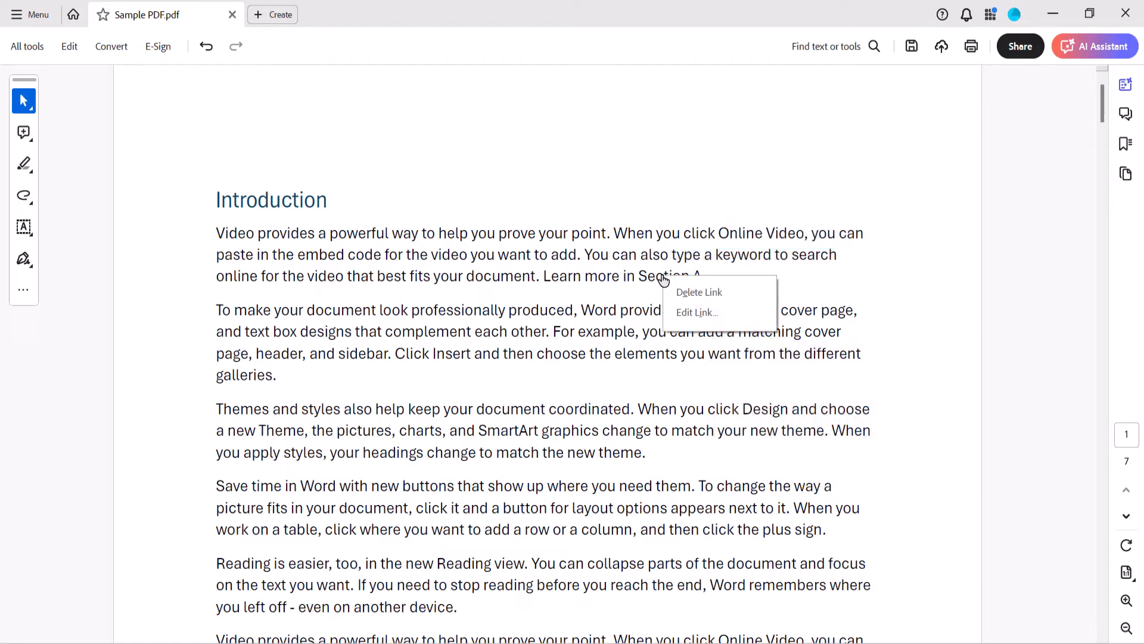